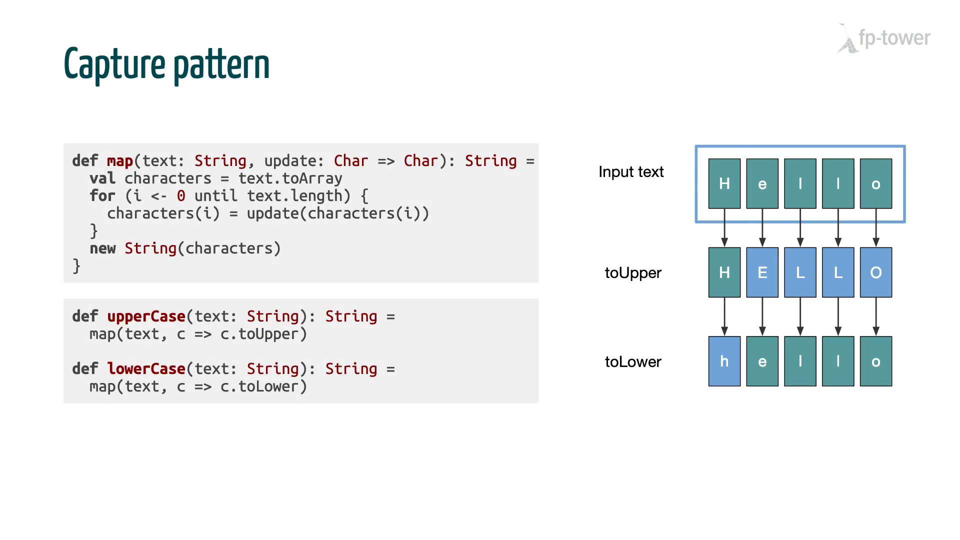
- Select and highlight the word usingFile in the Scala example on the 'Write tricky code once' slide
{"action": "double_click", "coordinate": [121, 161]}
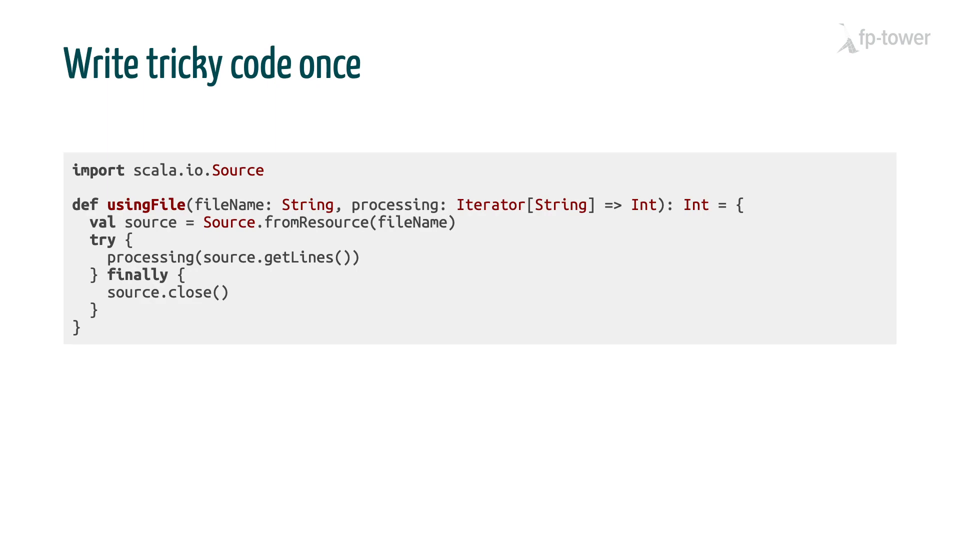
{"action": "double_click", "coordinate": [146, 205]}
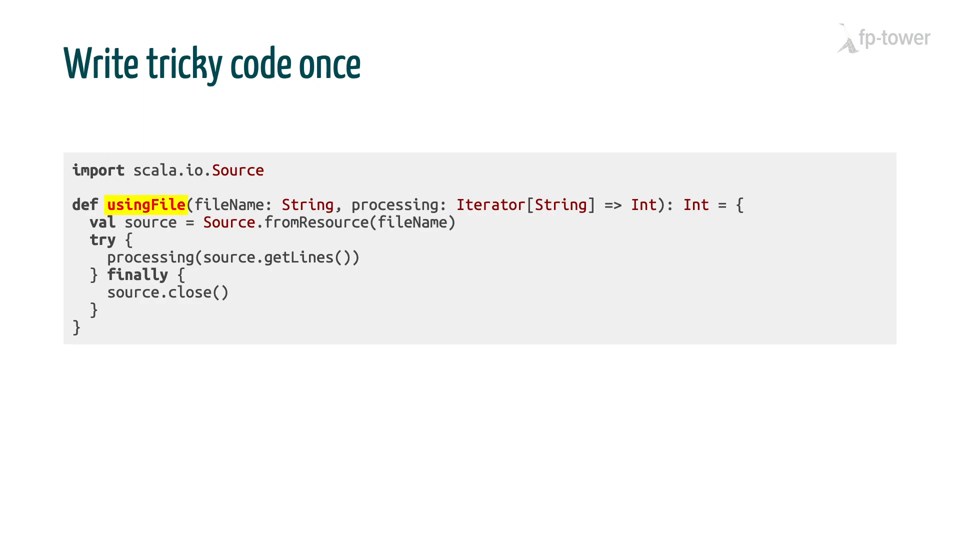